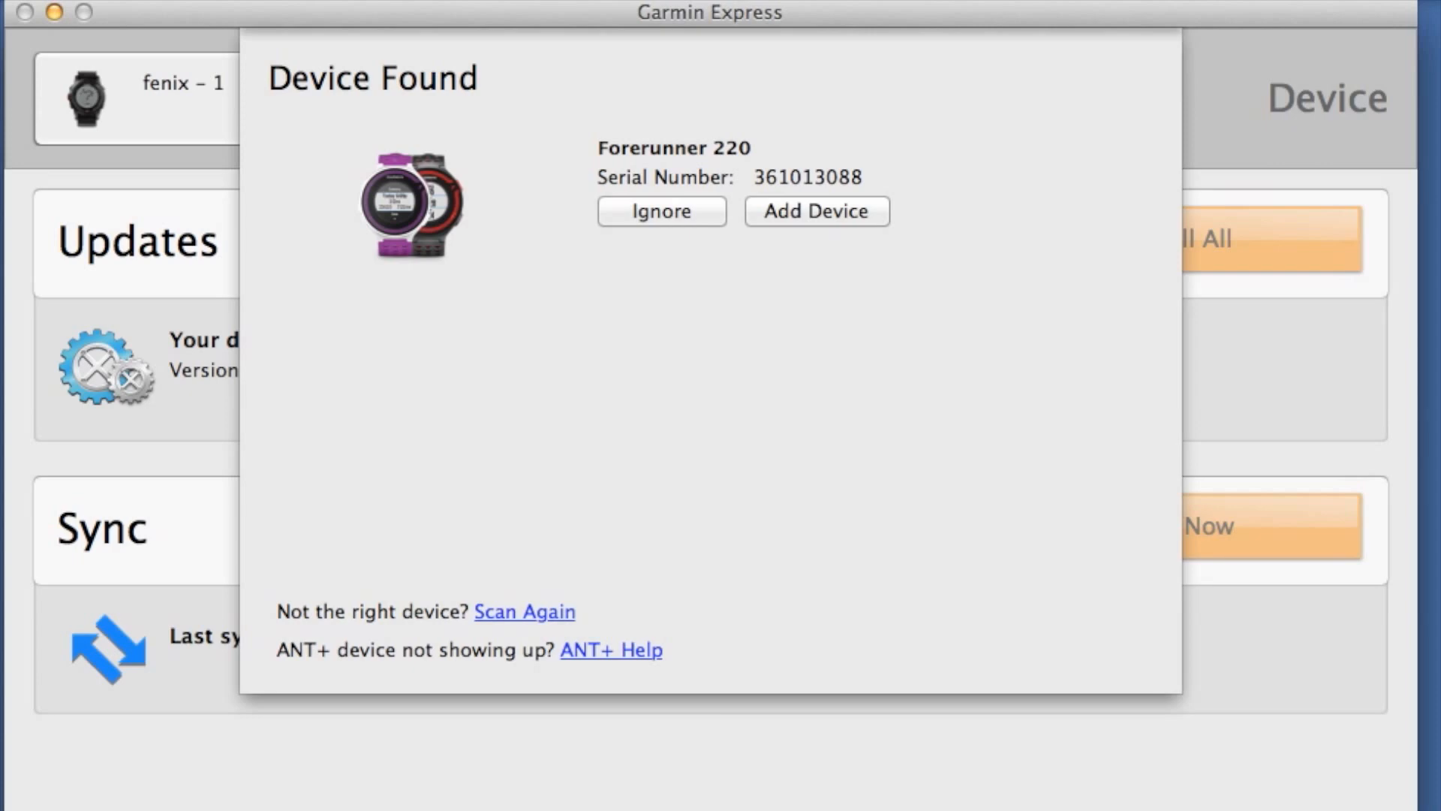
{"action": "mouse_move", "coordinate": [939, 331]}
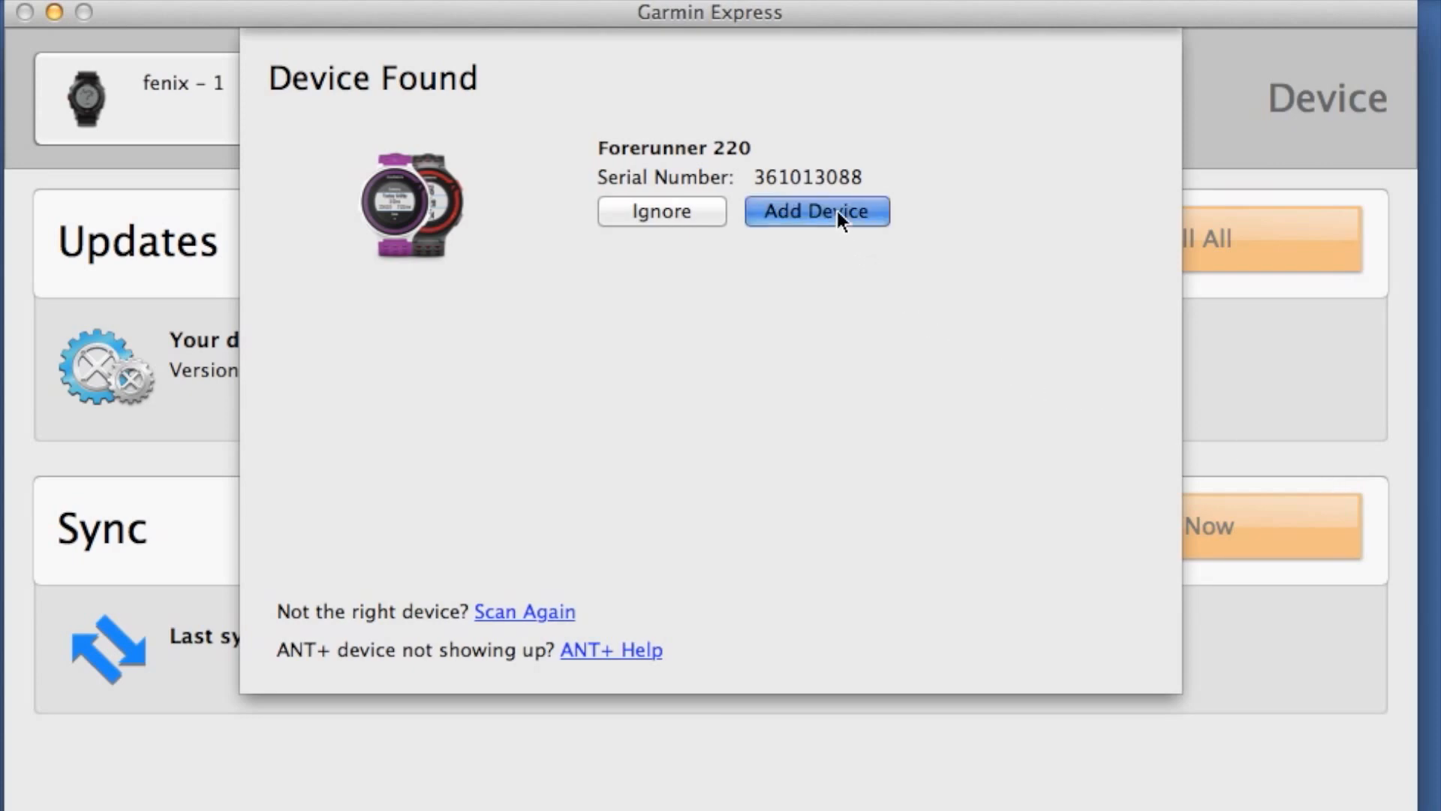
- Add the detected Forerunner 220 to the Garmin Express device list
{"action": "left_click", "coordinate": [814, 211]}
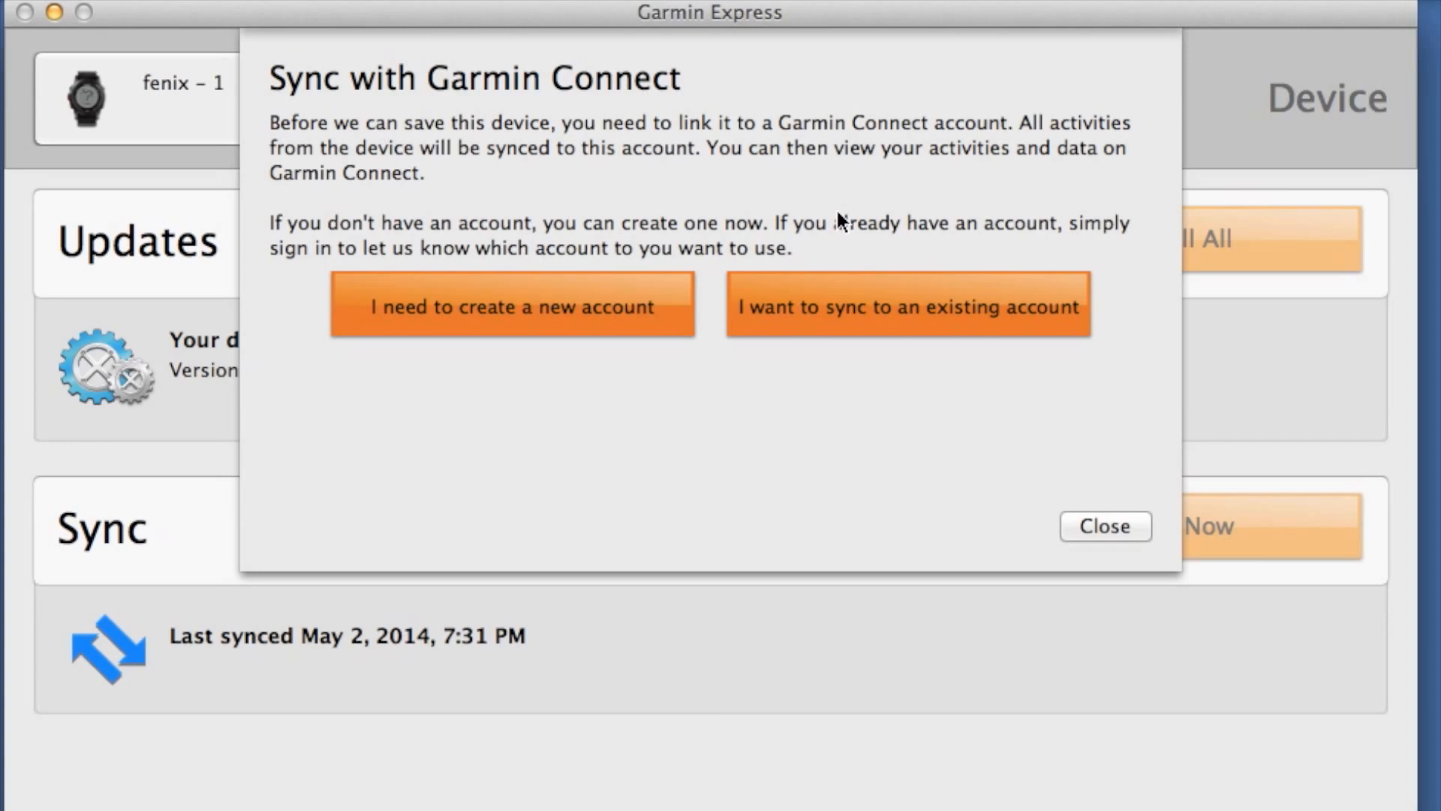
- Link the Forerunner 220 to an existing Garmin Connect account and sign in to start syncing
{"action": "left_click", "coordinate": [906, 305]}
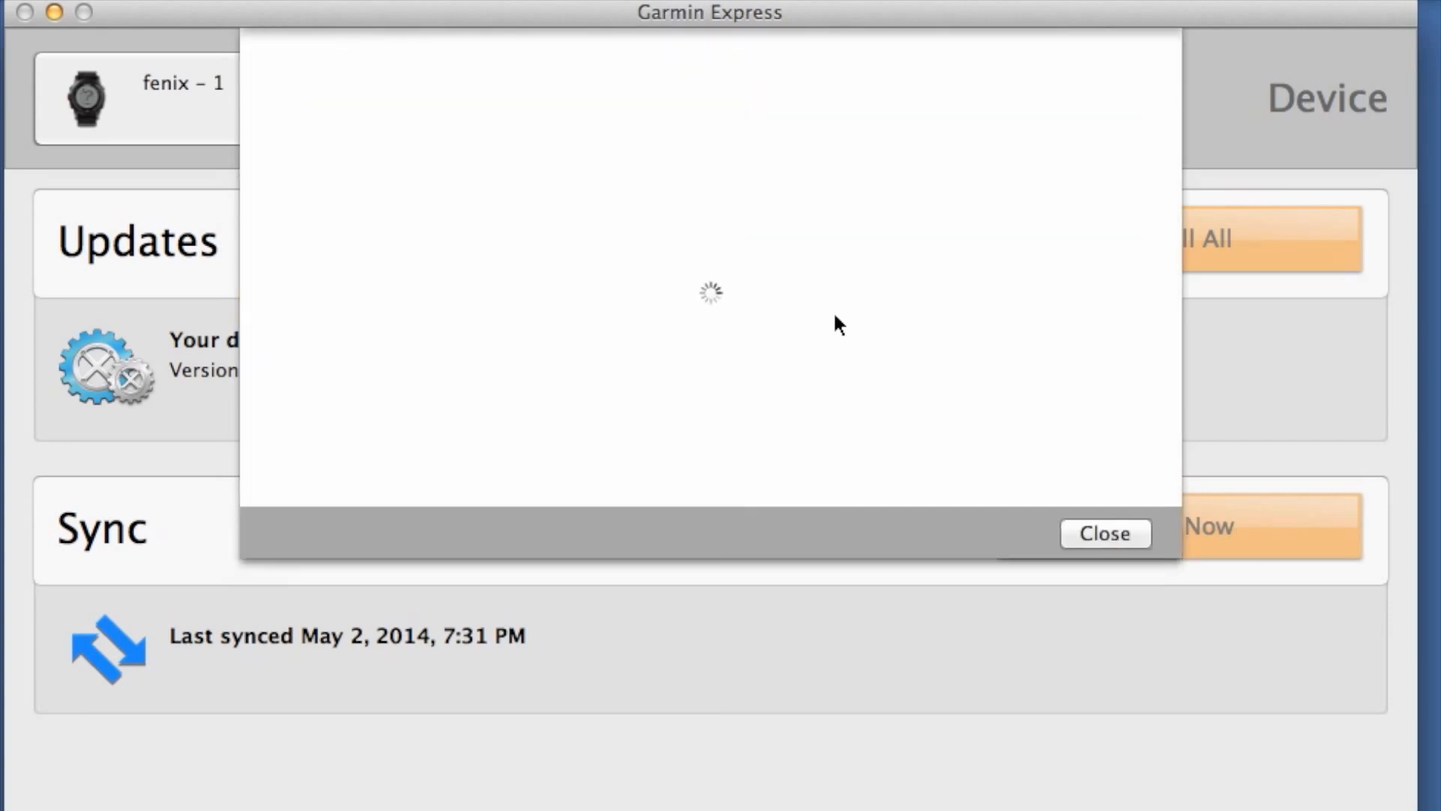
{"action": "left_click", "coordinate": [1104, 533]}
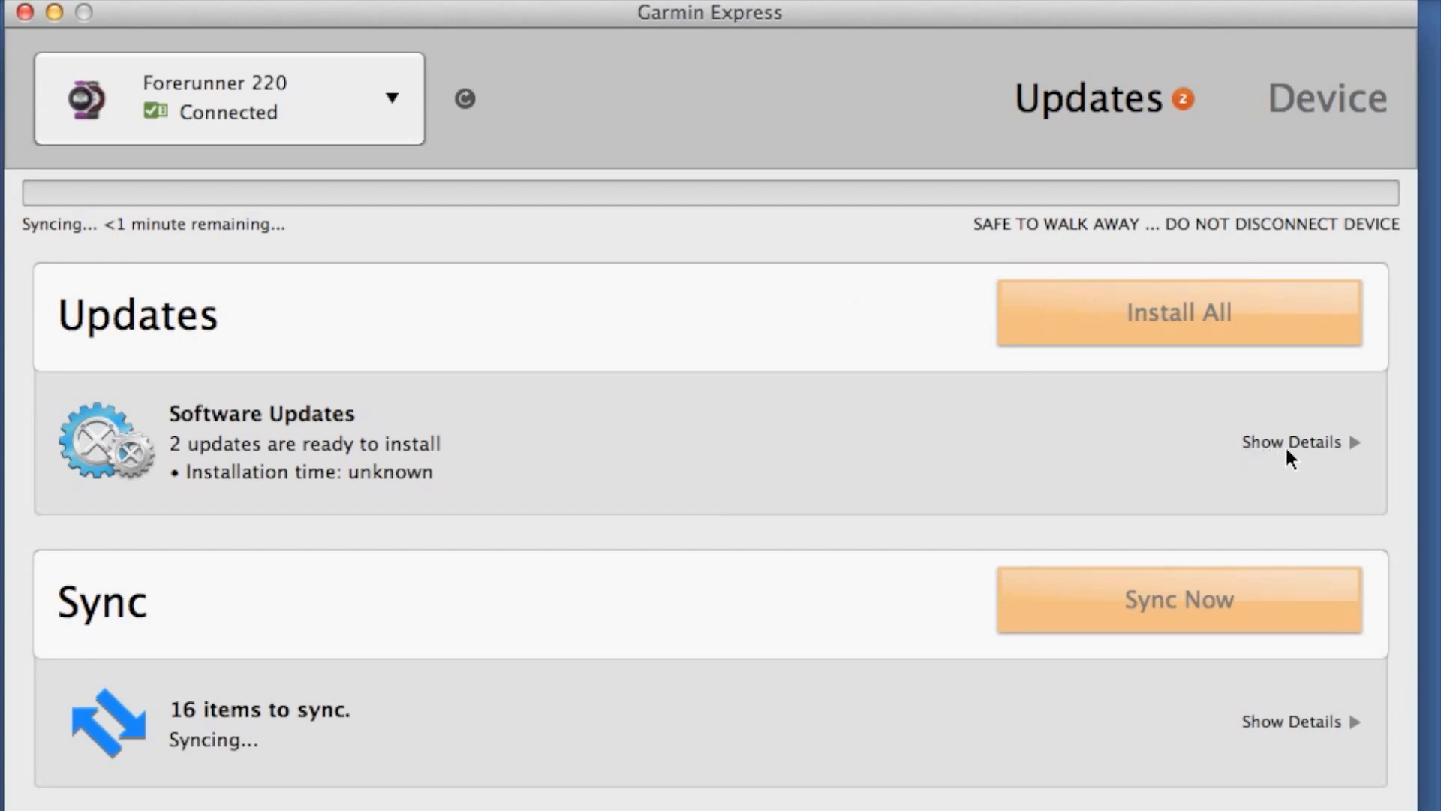
- Show the pending update details and start installing the Time Zone Map update
{"action": "left_click", "coordinate": [1290, 441]}
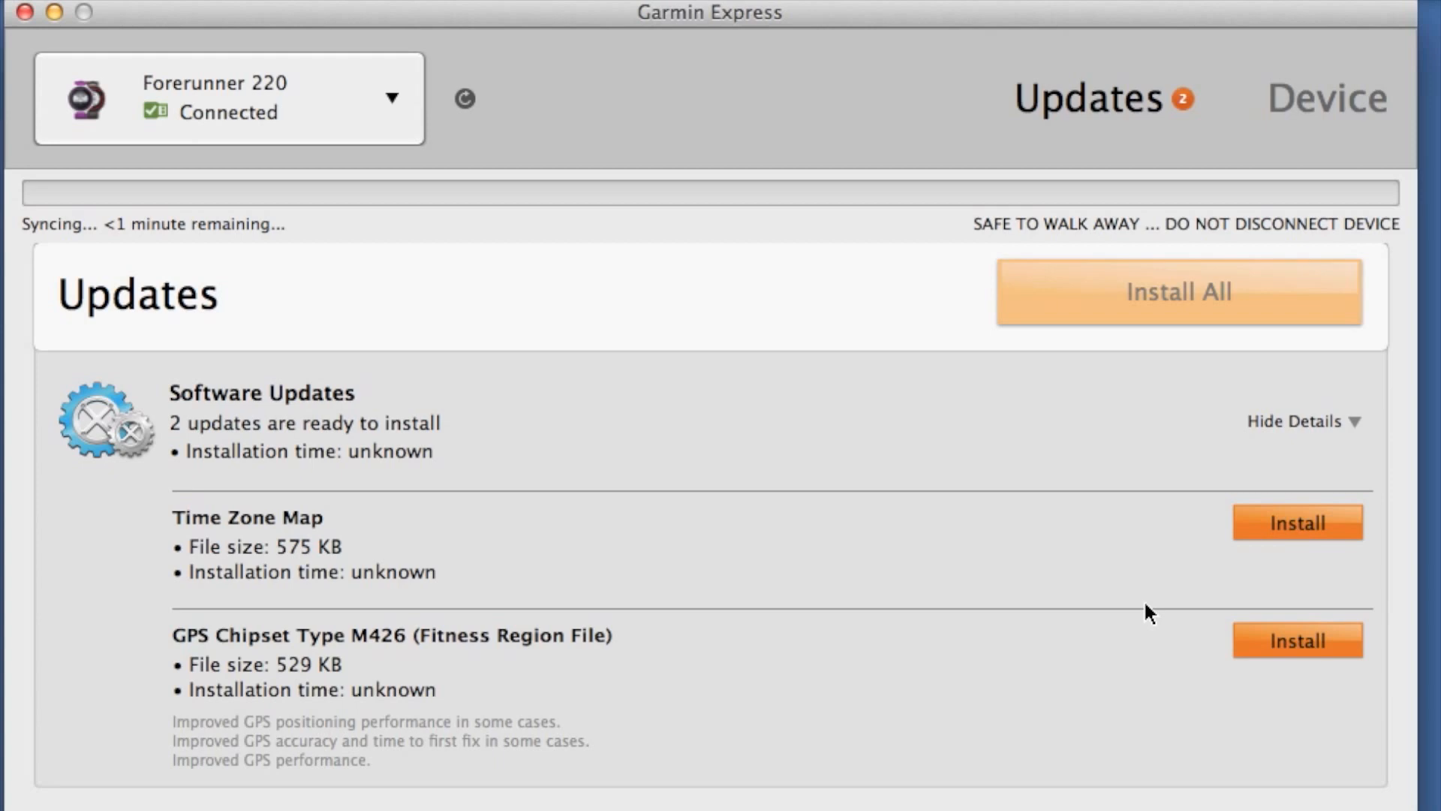
{"action": "left_click", "coordinate": [1296, 522]}
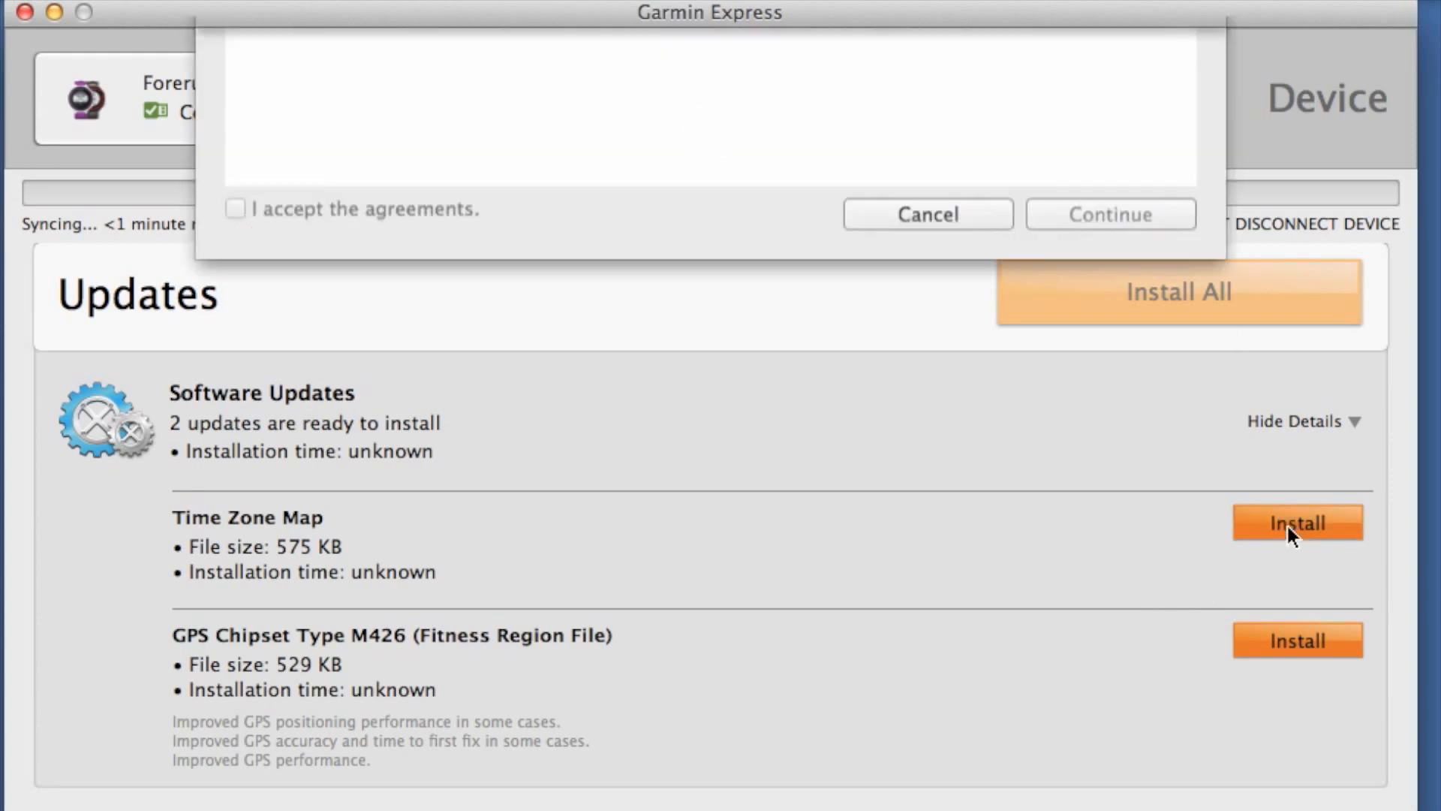
- Accept the license agreements and complete the Time Zone Map update installation
{"action": "left_click", "coordinate": [1297, 522]}
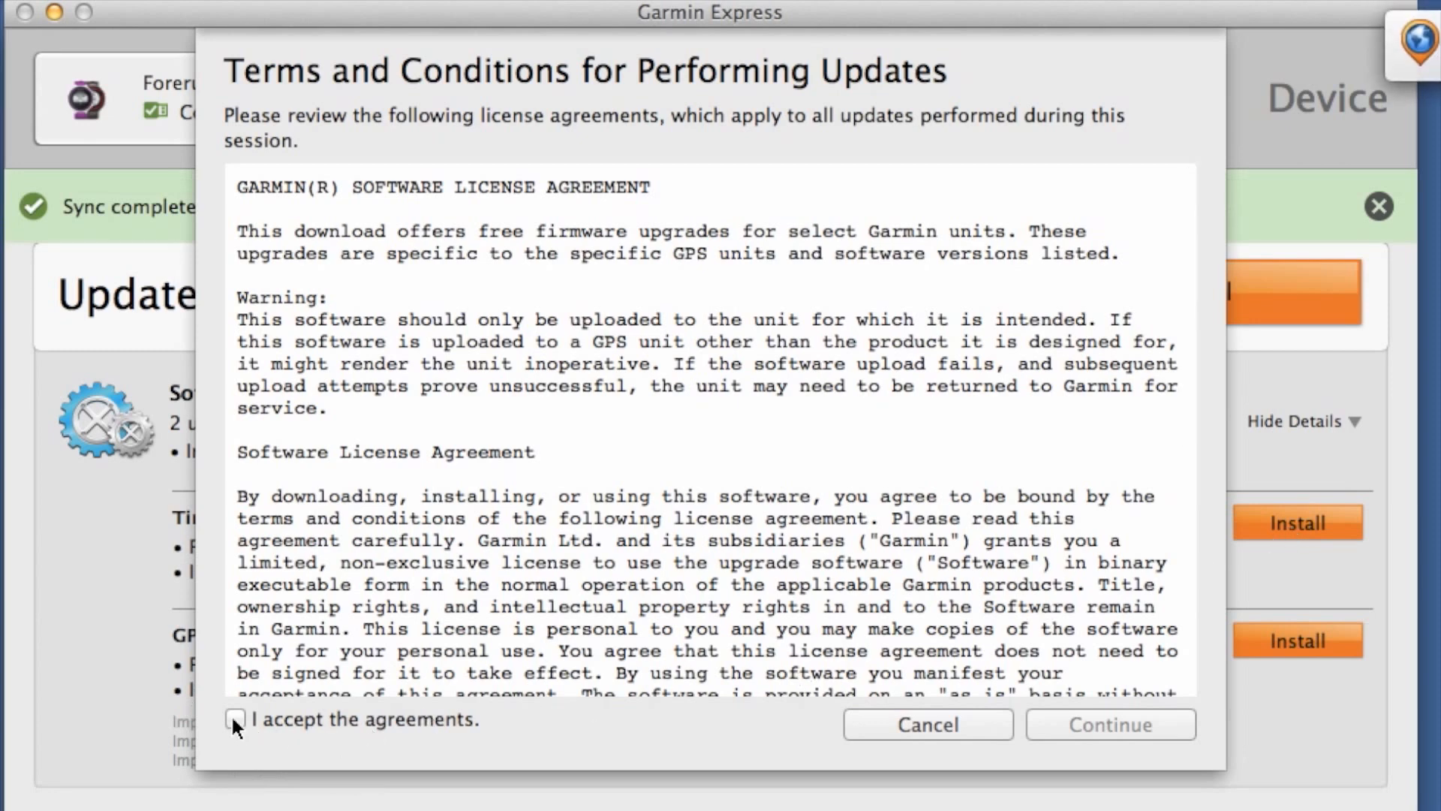
{"action": "left_click", "coordinate": [234, 717]}
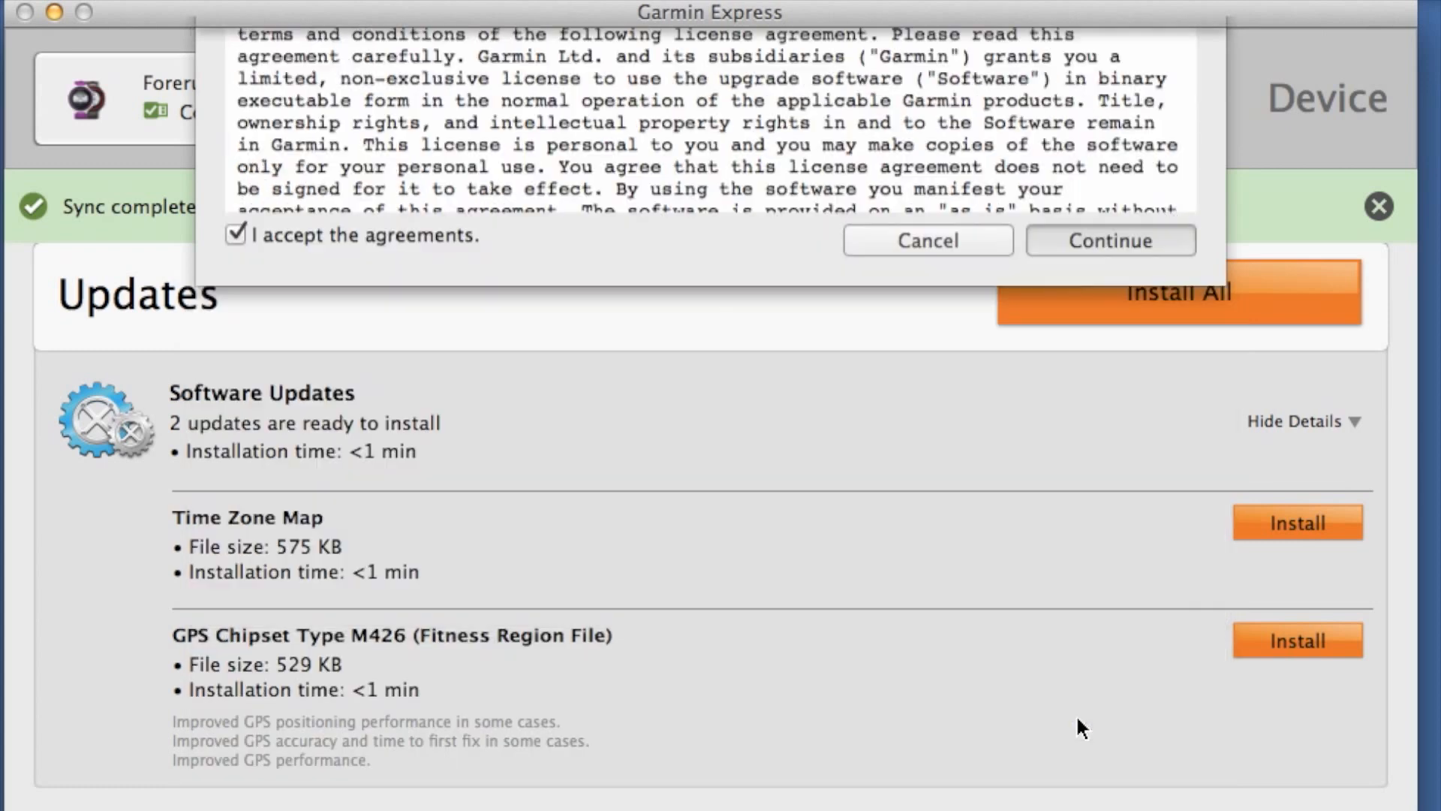
{"action": "left_click", "coordinate": [1109, 240]}
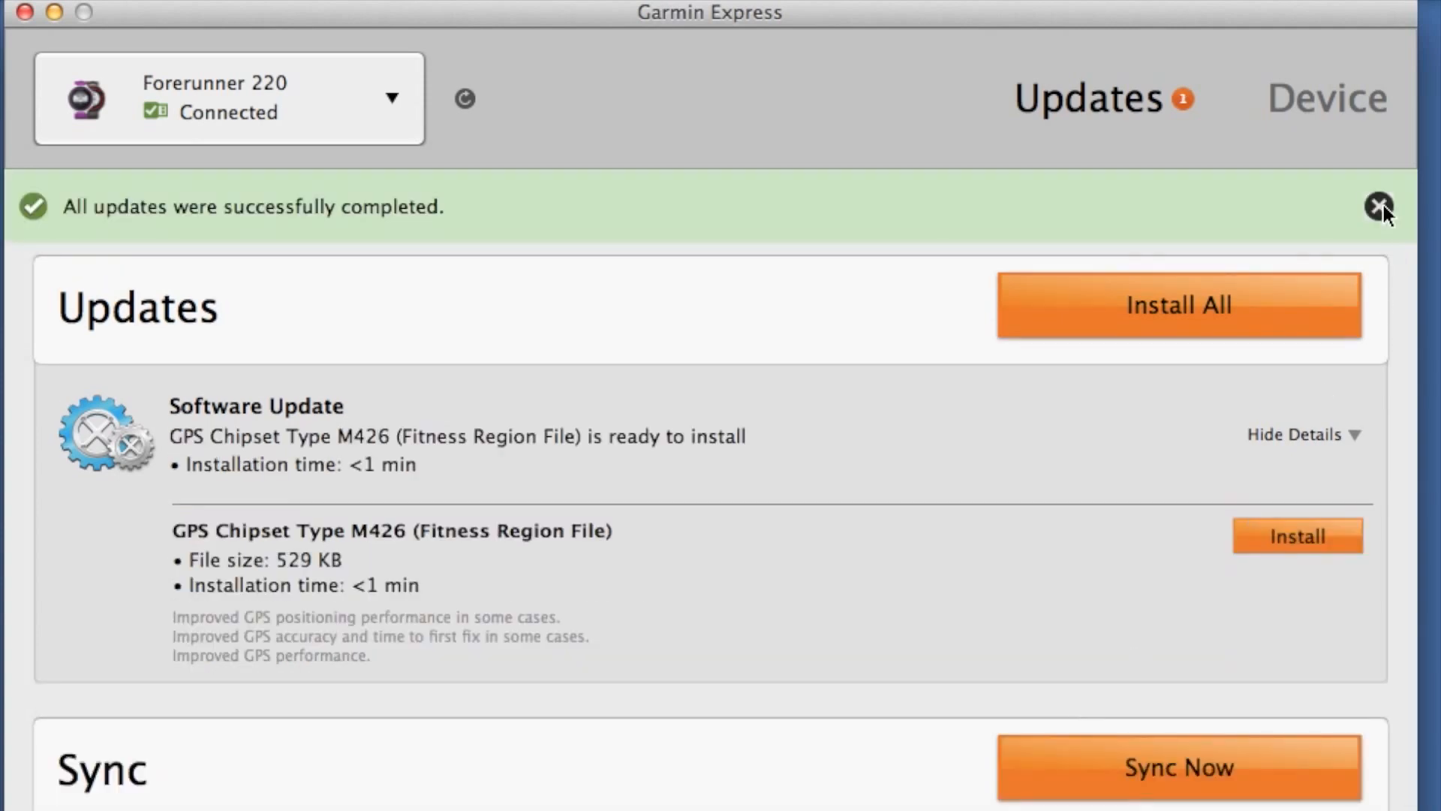
- Dismiss the success notice and install the GPS Chipset Type M426 update to reach version 2.70
{"action": "left_click", "coordinate": [1379, 204]}
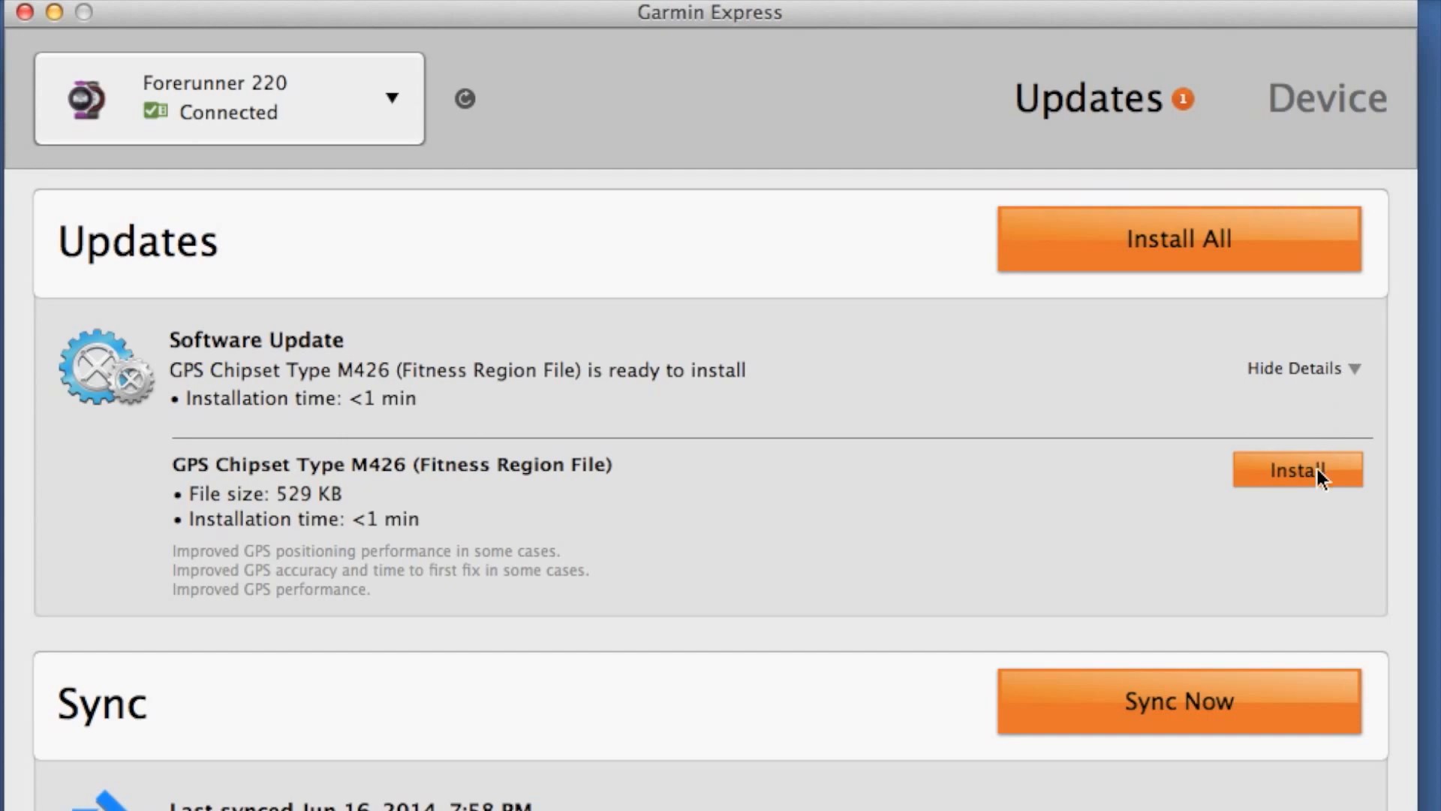
{"action": "left_click", "coordinate": [1296, 469]}
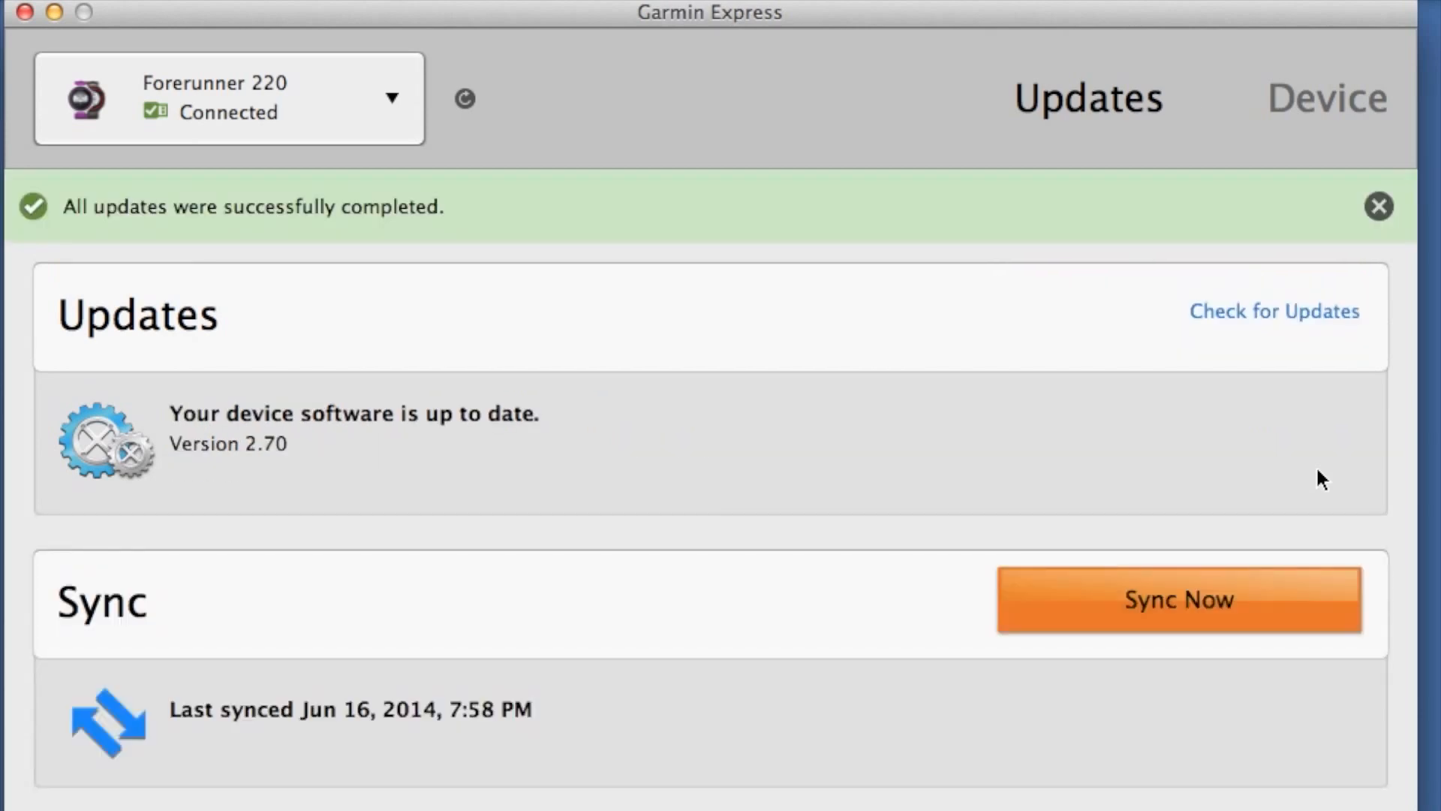
{"action": "mouse_move", "coordinate": [1379, 206]}
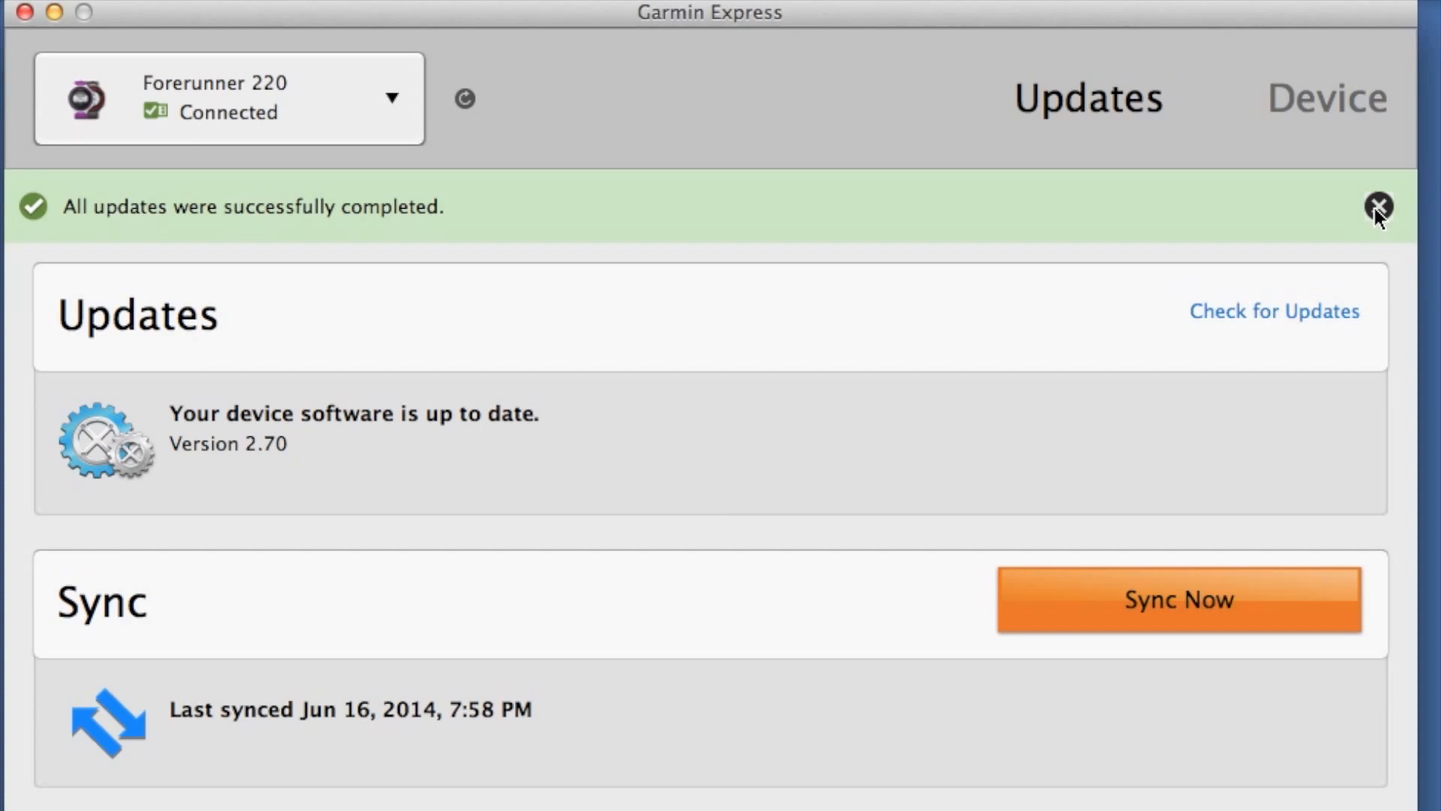
- Dismiss the 'All updates were successfully completed' banner
{"action": "left_click", "coordinate": [1377, 205]}
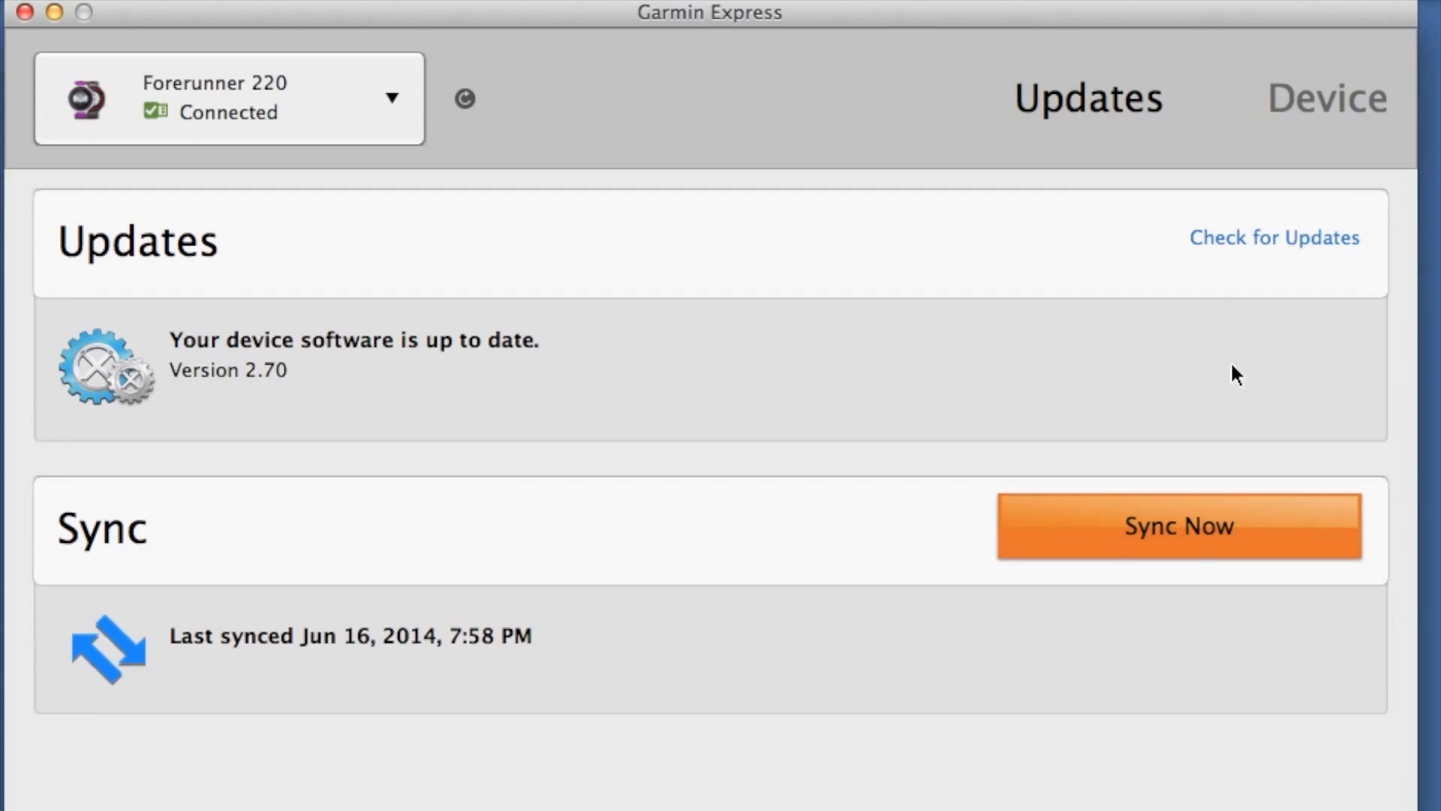
{"action": "mouse_move", "coordinate": [1246, 248]}
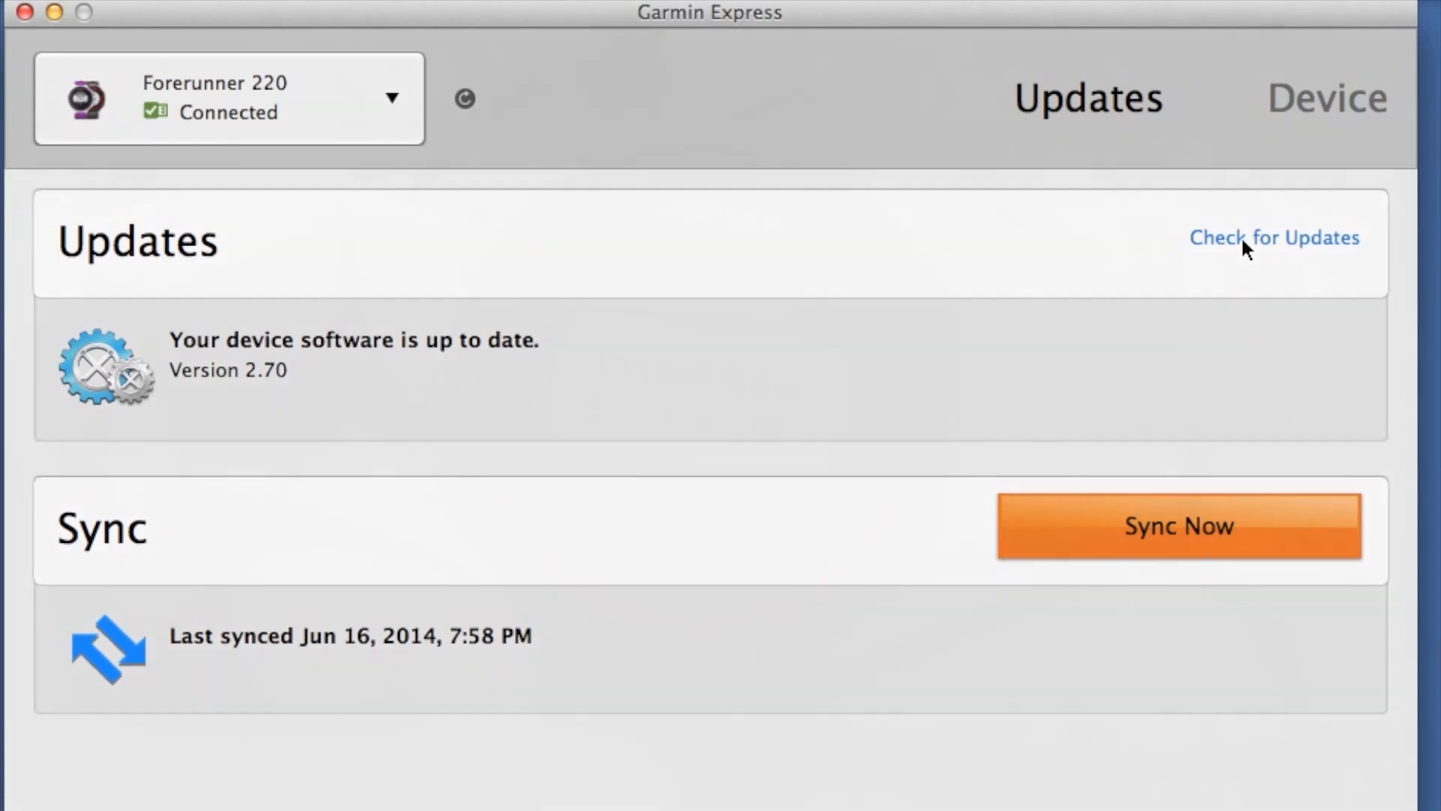